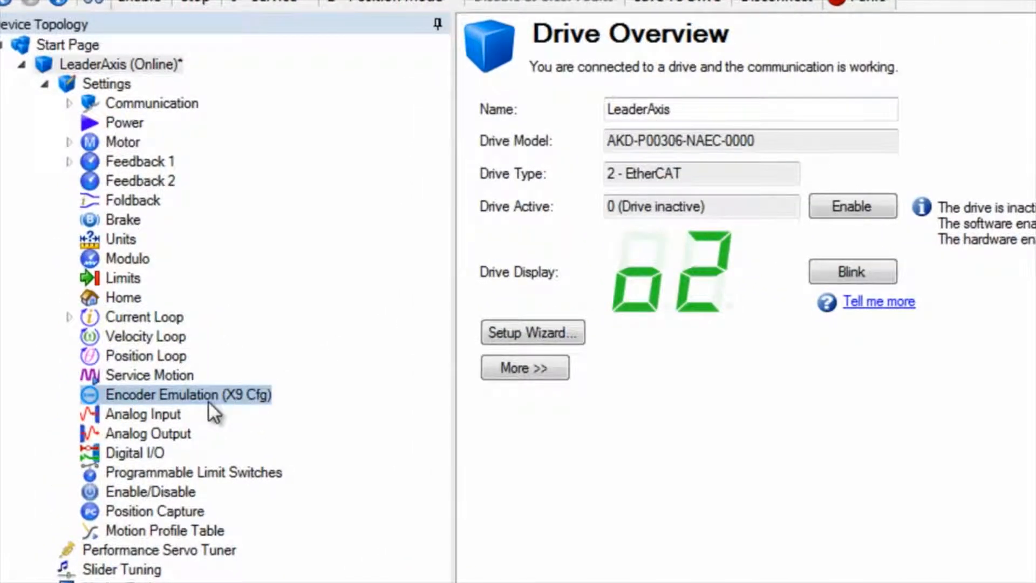
Open the Encoder Emulation (X9 Cfg) page under Settings for LeaderAxis.
click(188, 395)
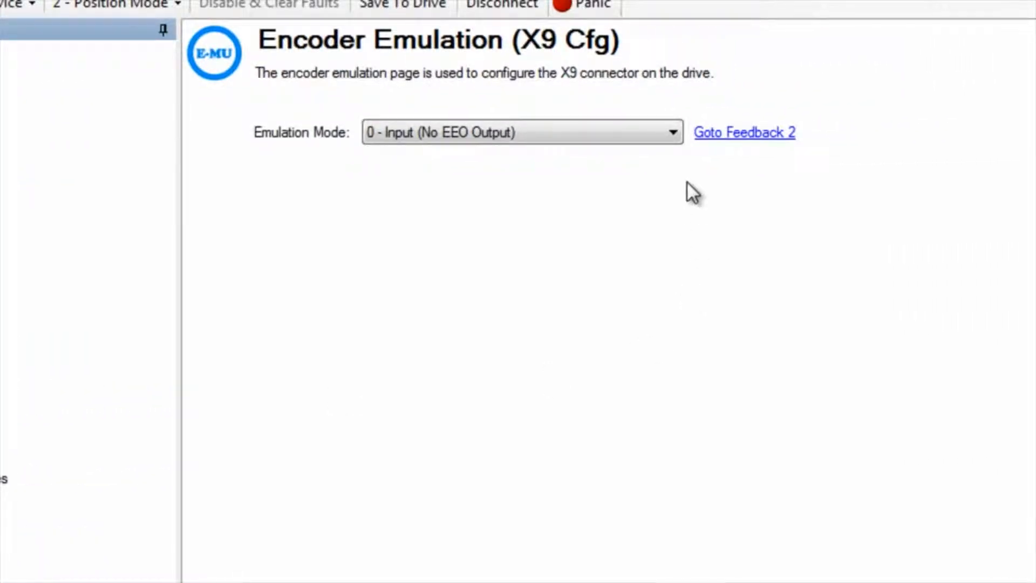
Expand the Emulation Mode dropdown showing the available X9 modes.
click(672, 132)
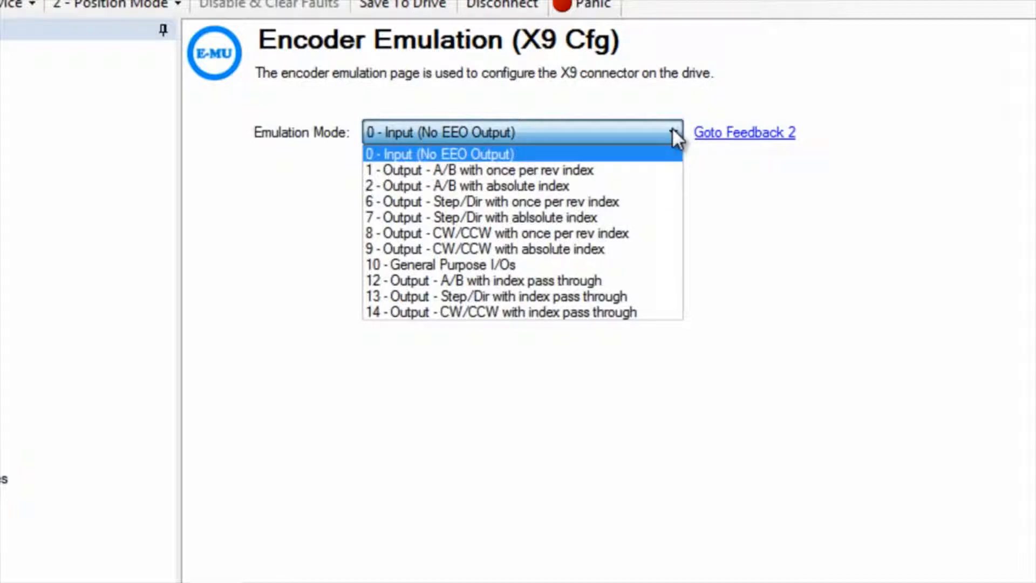
mouse_move(627, 157)
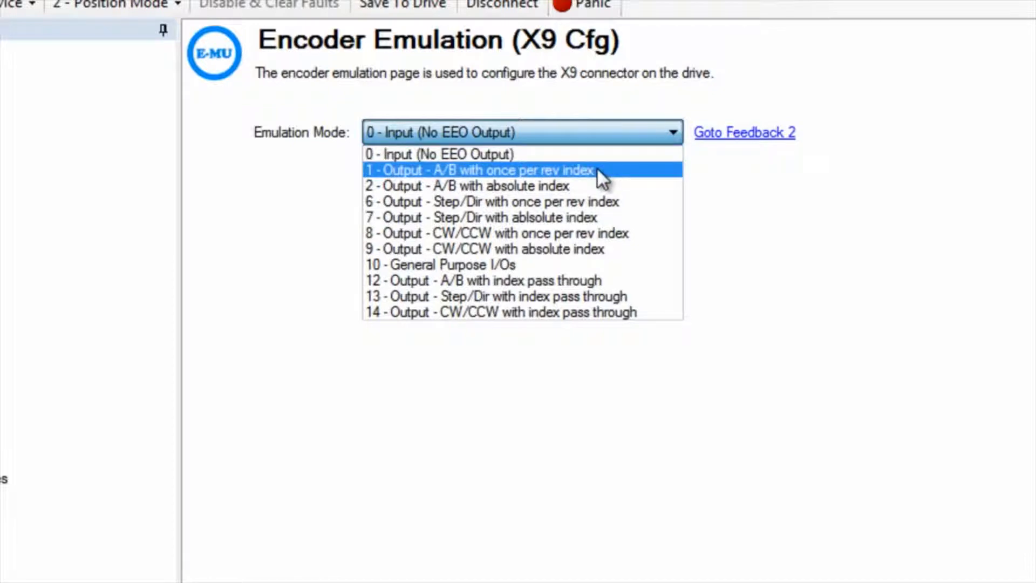
Choose '1 - Output - A/B with once per rev index' as the emulation mode.
click(480, 169)
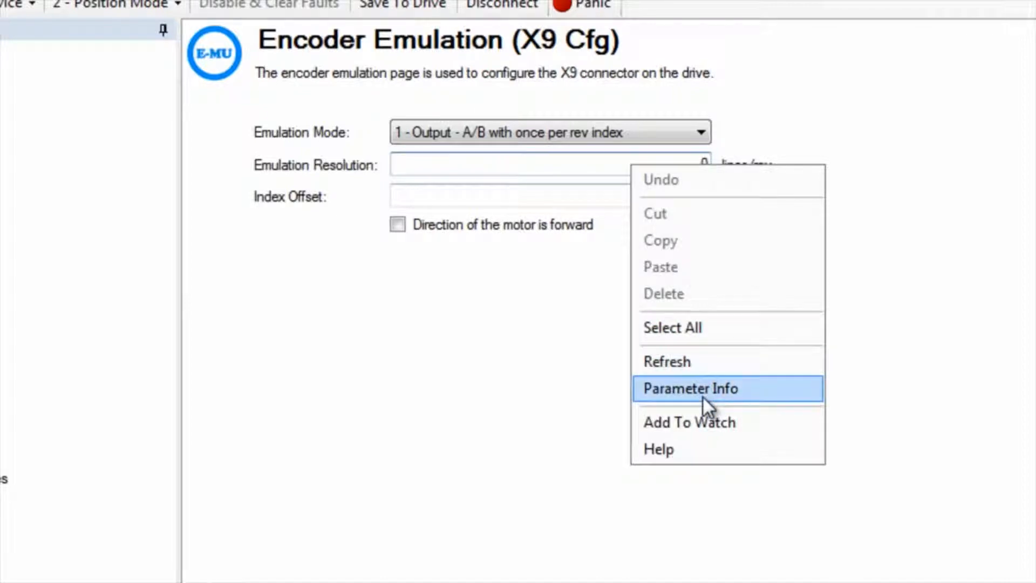
Enter emulation resolution 65,535 lines/rev and index offset 38,212.
click(690, 388)
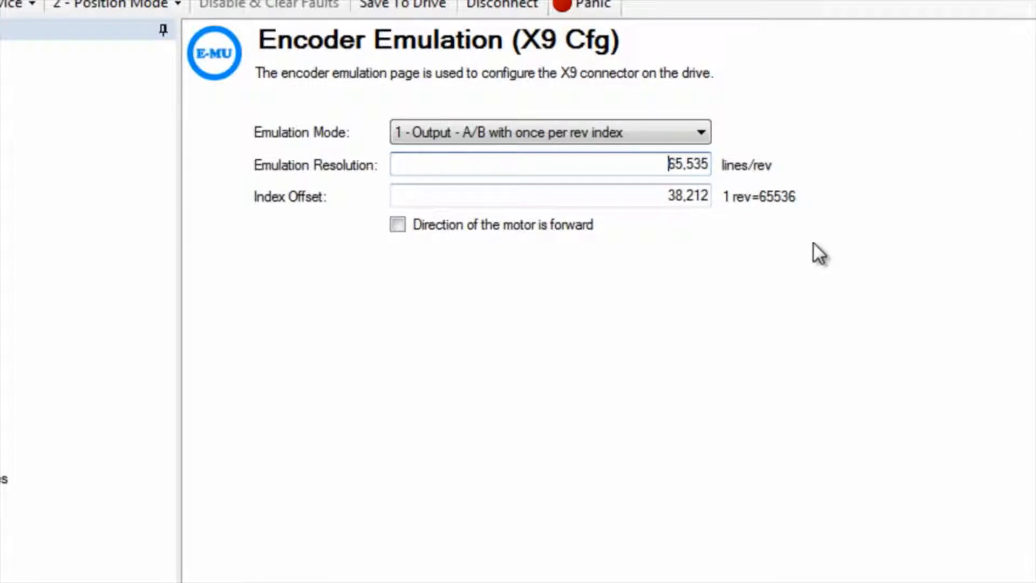
mouse_move(759, 326)
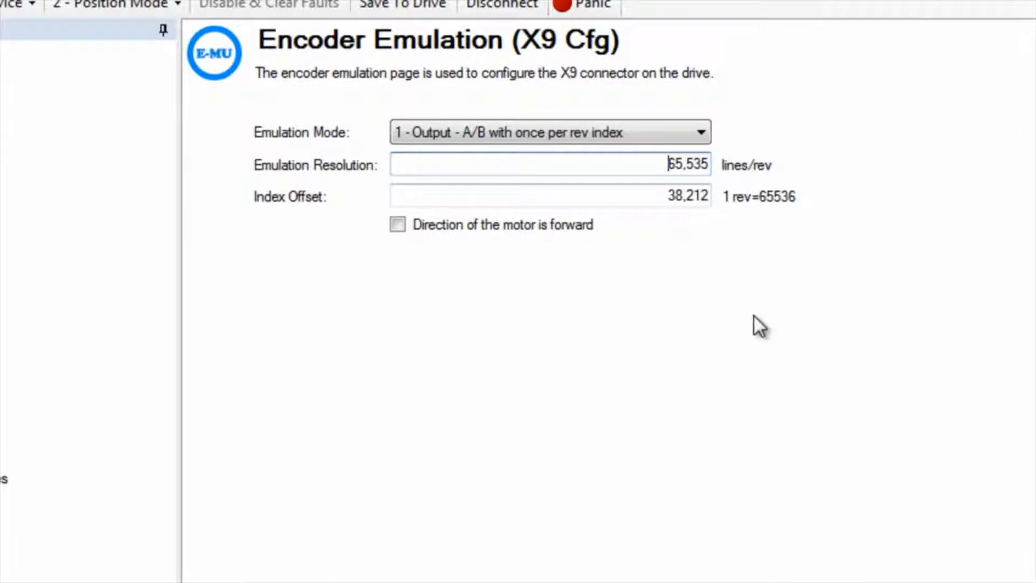